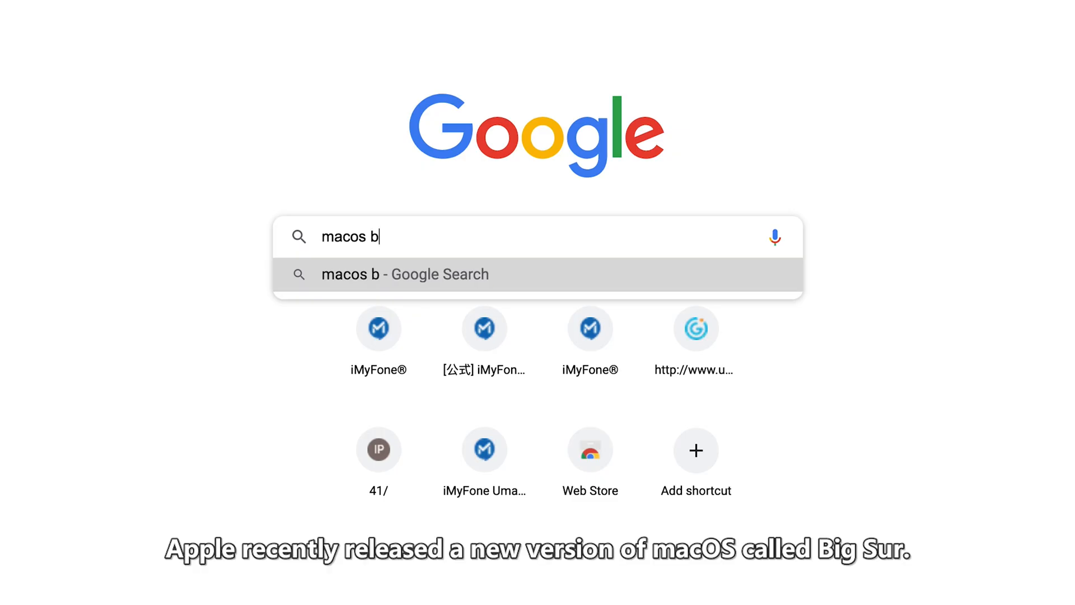
Step: Search Google for macOS Big Sur and scroll Apple's Big Sur page to 'Bold new experience'
type("ig su")
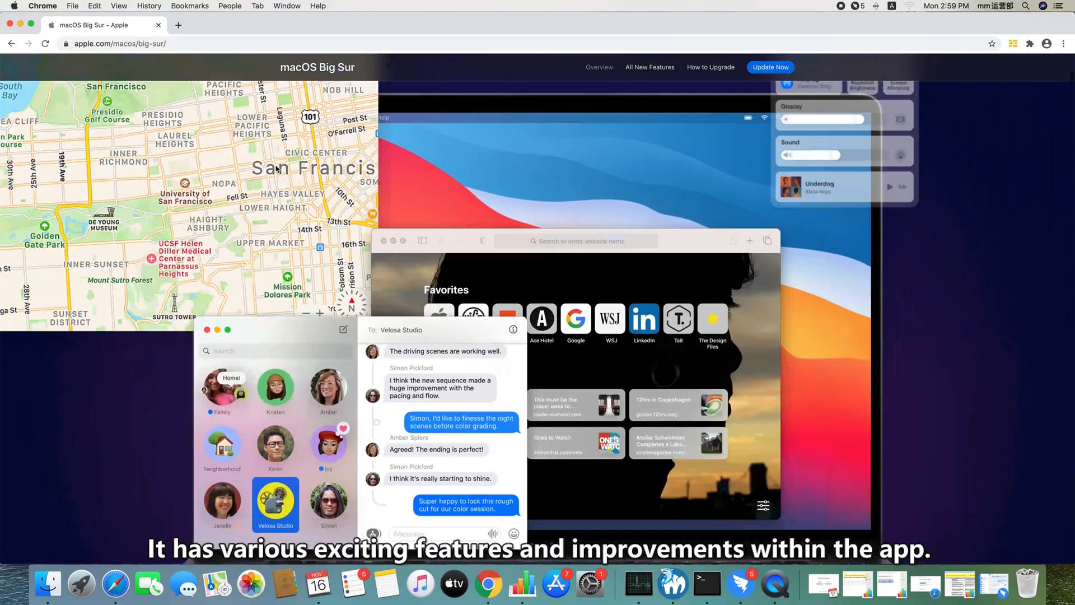
scroll("down", 3)
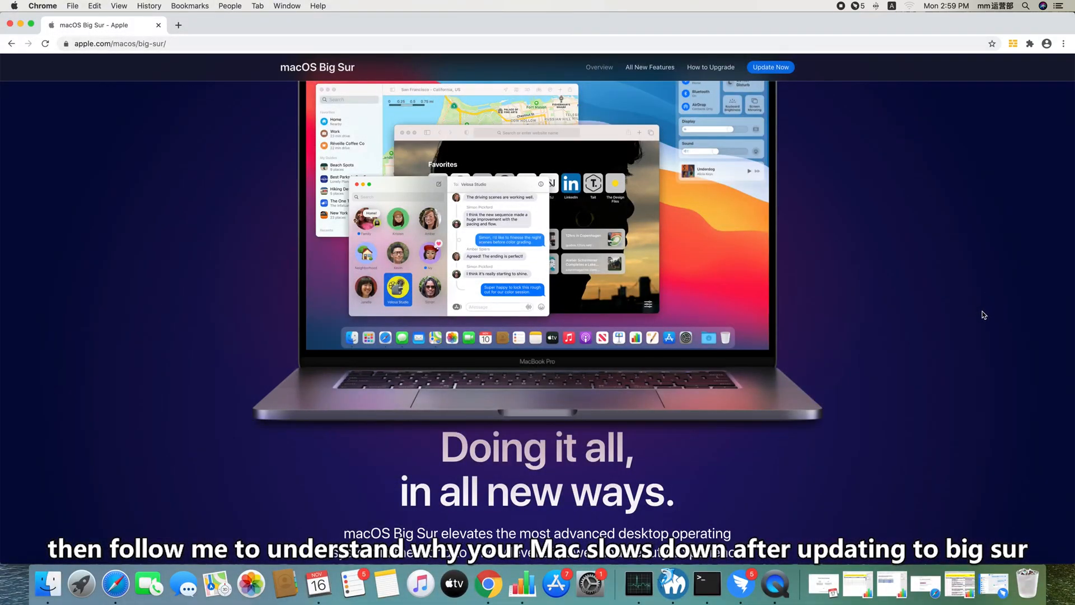
scroll("down", 3)
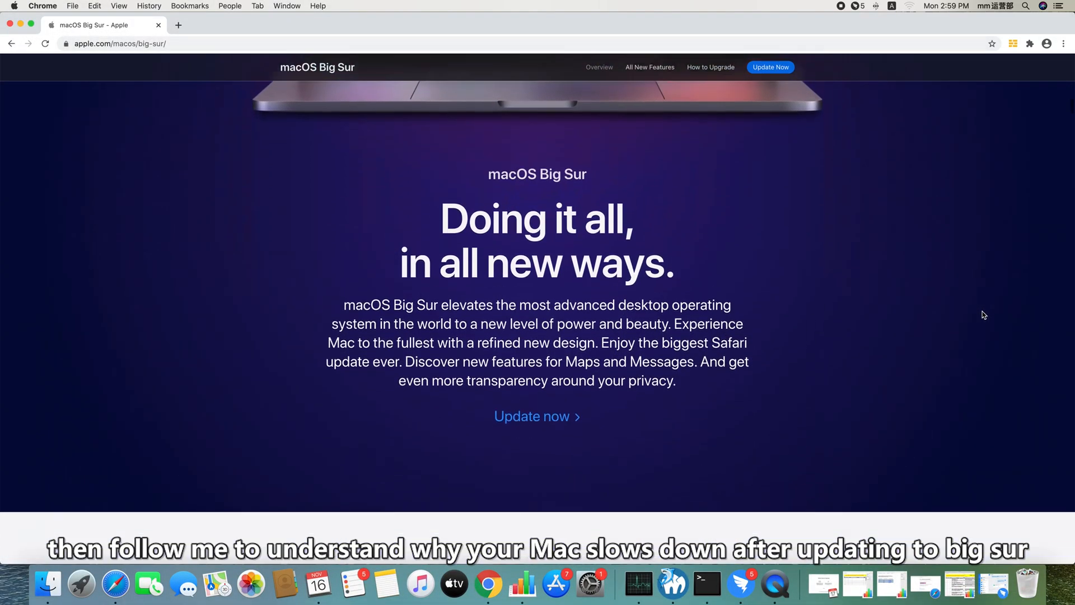
scroll("down", 3)
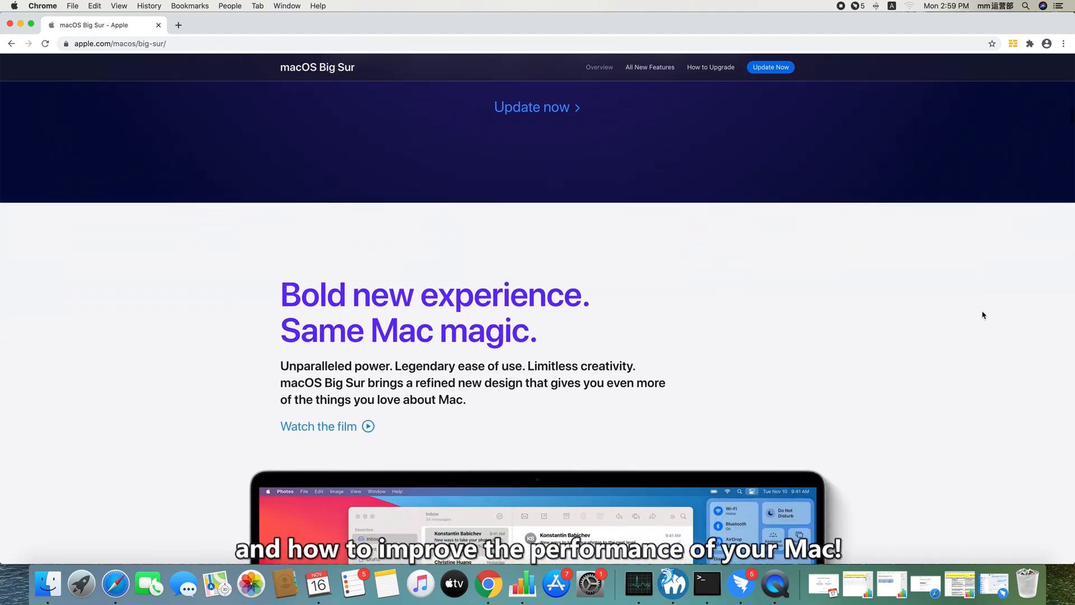
scroll("down", 3)
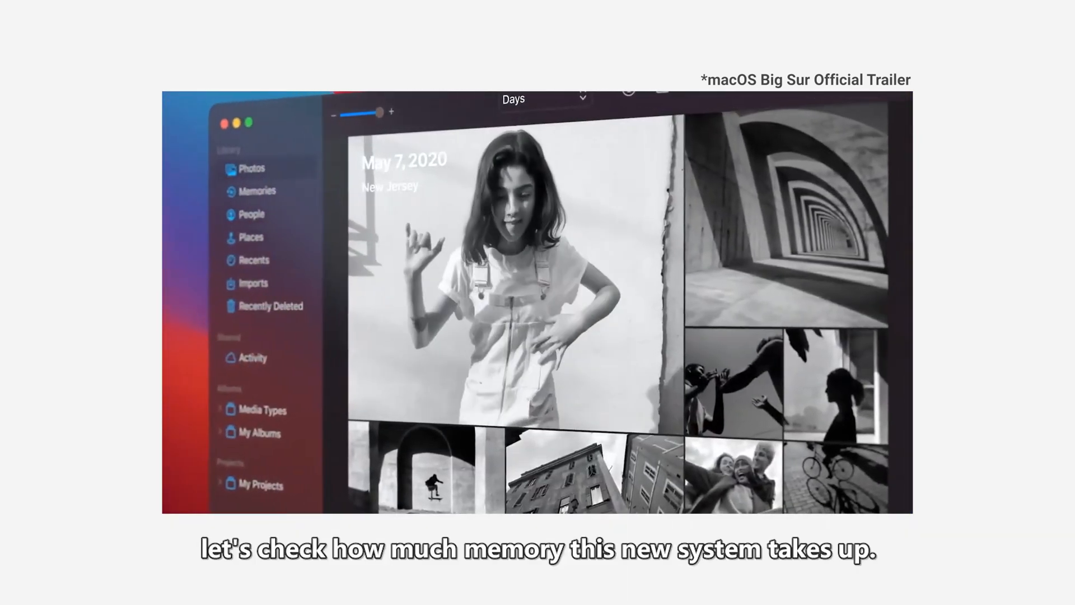
left_click(45, 19)
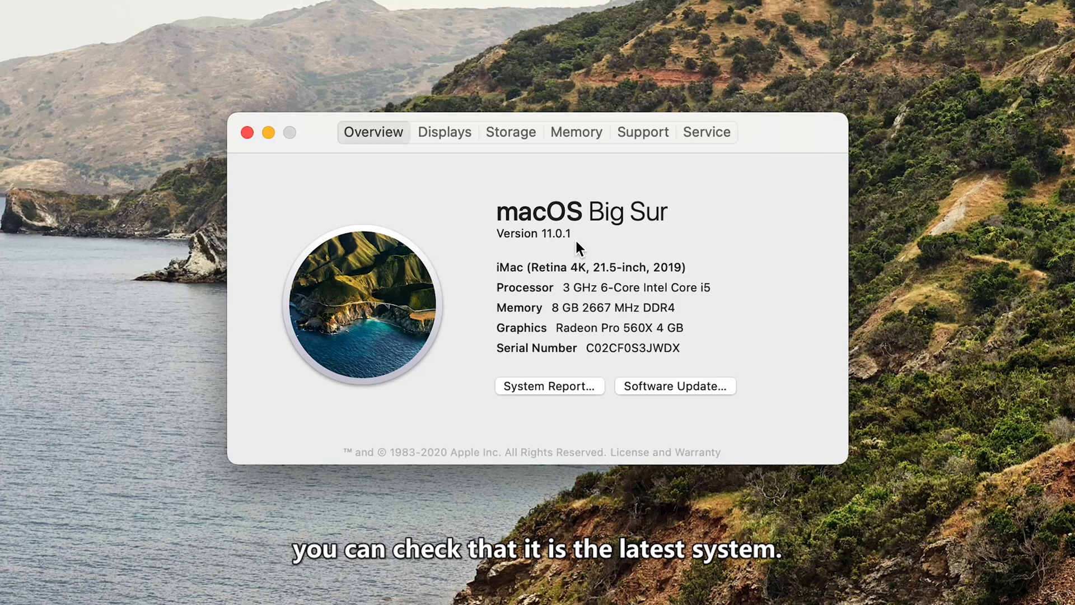
mouse_move(675, 244)
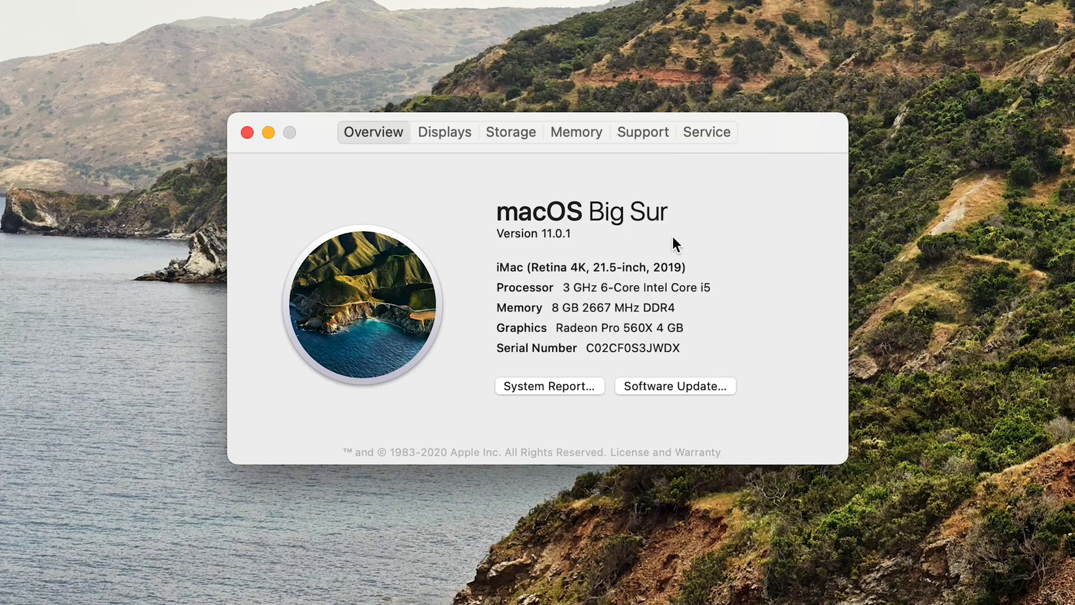
mouse_move(516, 144)
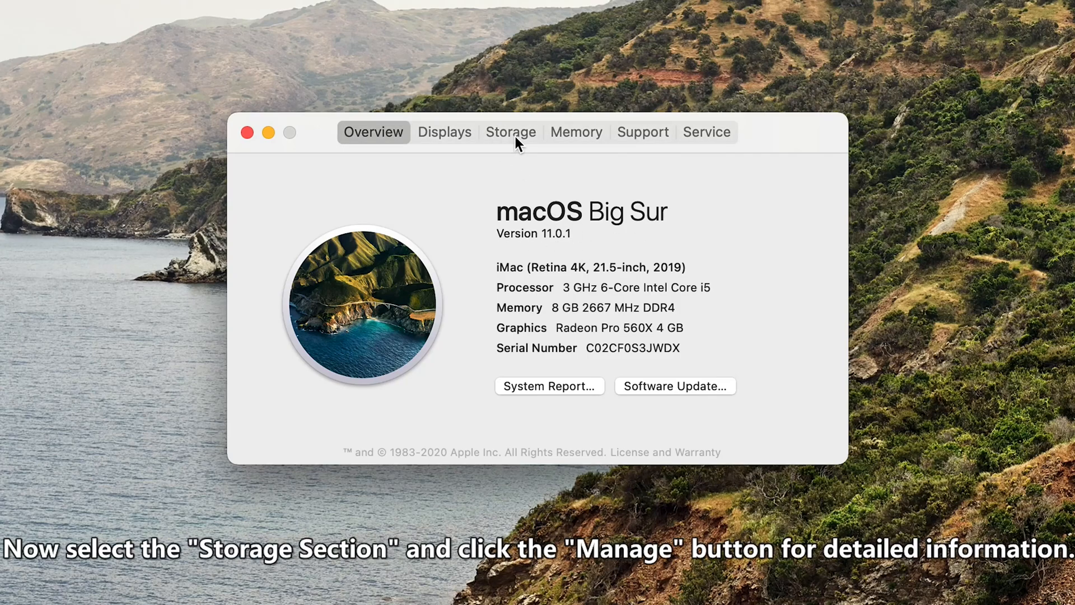
Step: View Storage and manage Macintosh HD, showing 909.74 GB free of 1.03 TB
left_click(511, 131)
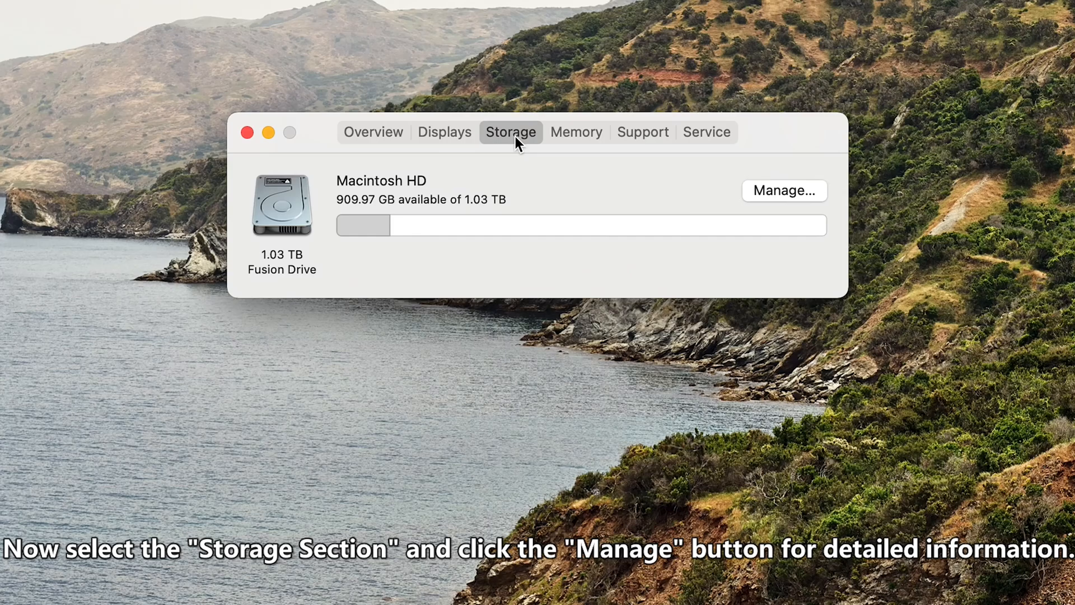
mouse_move(784, 194)
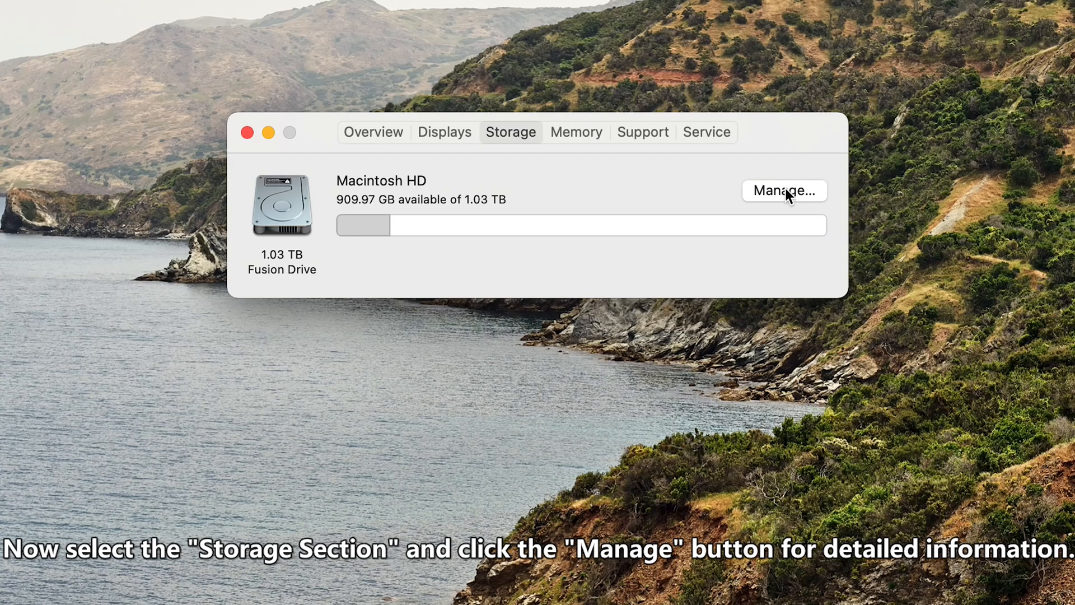
left_click(784, 190)
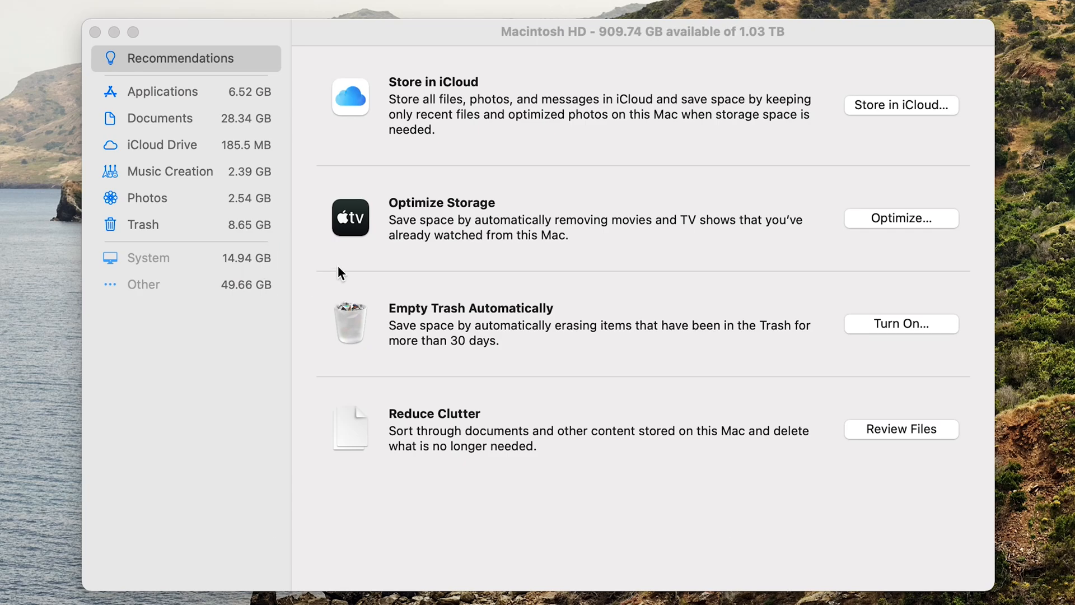
mouse_move(229, 149)
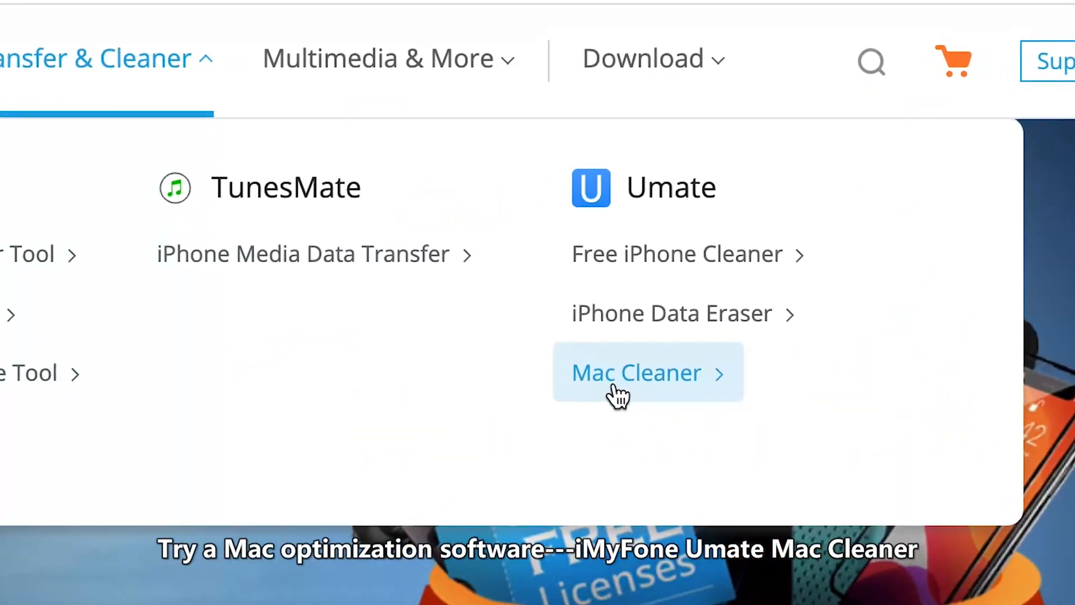
Step: Open Umate Mac Cleaner from iMyFone's Transfer & Cleaner menu
left_click(636, 373)
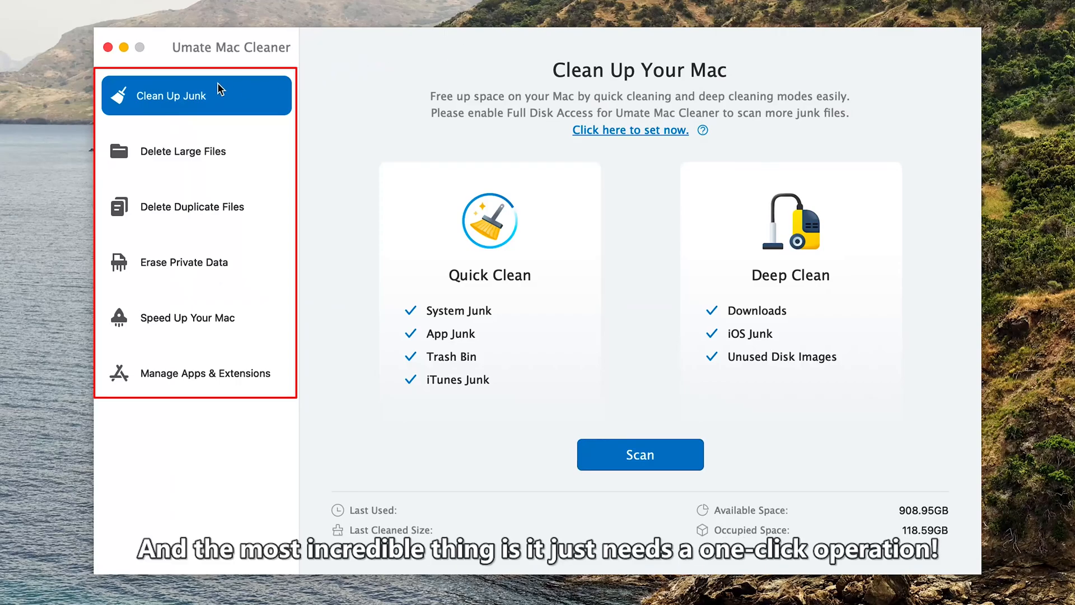
left_click(196, 150)
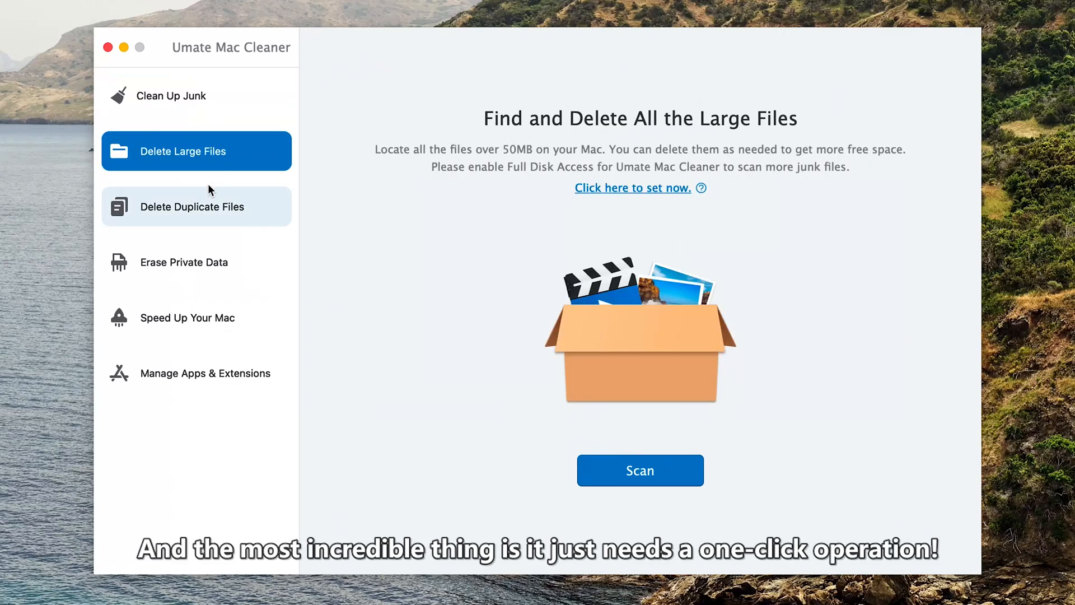
left_click(184, 262)
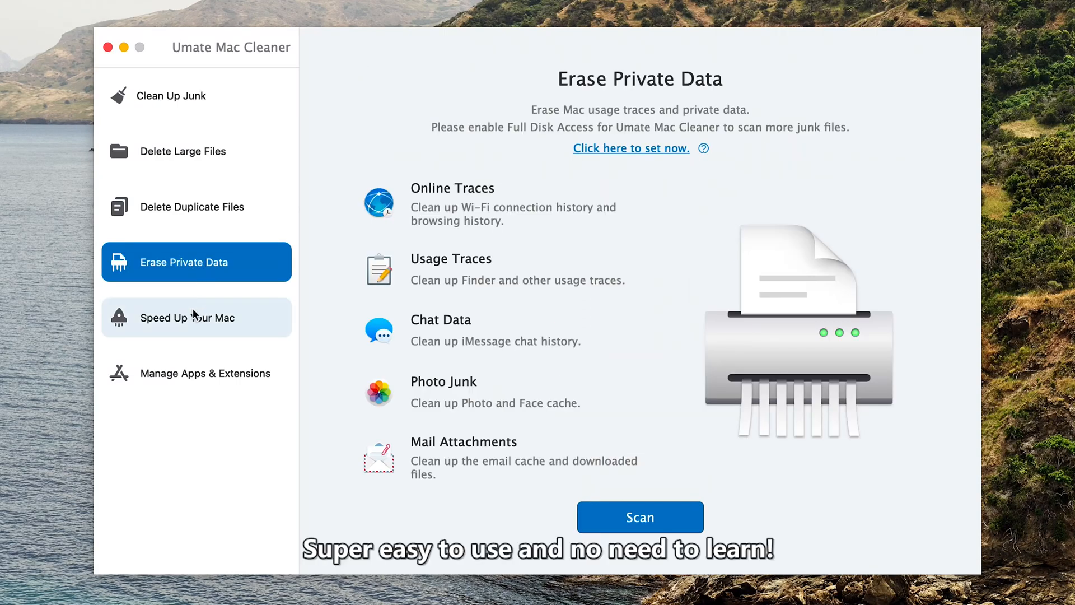
left_click(197, 372)
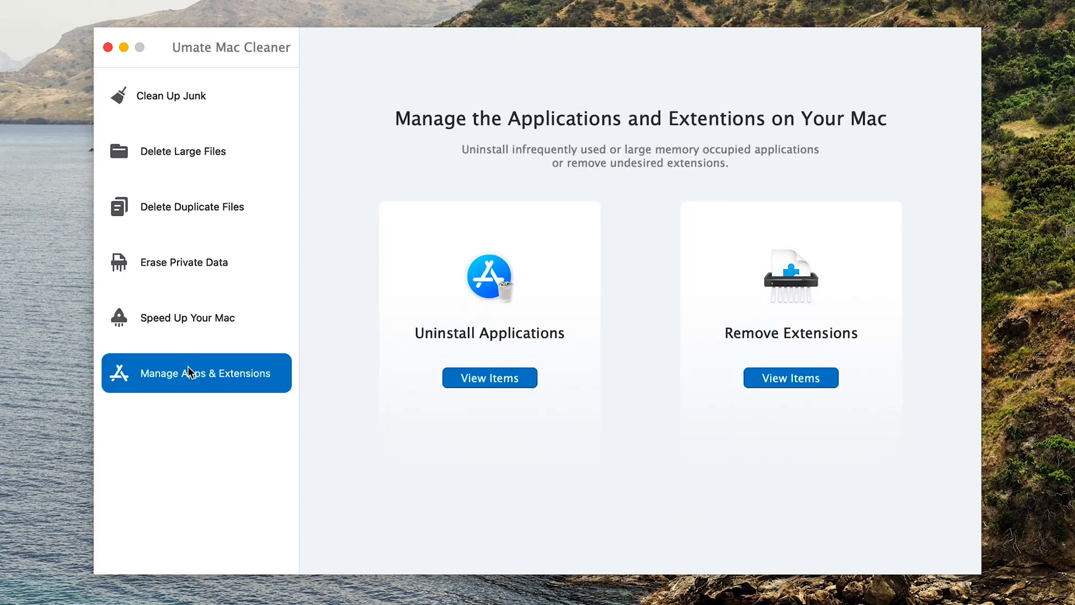
left_click(194, 95)
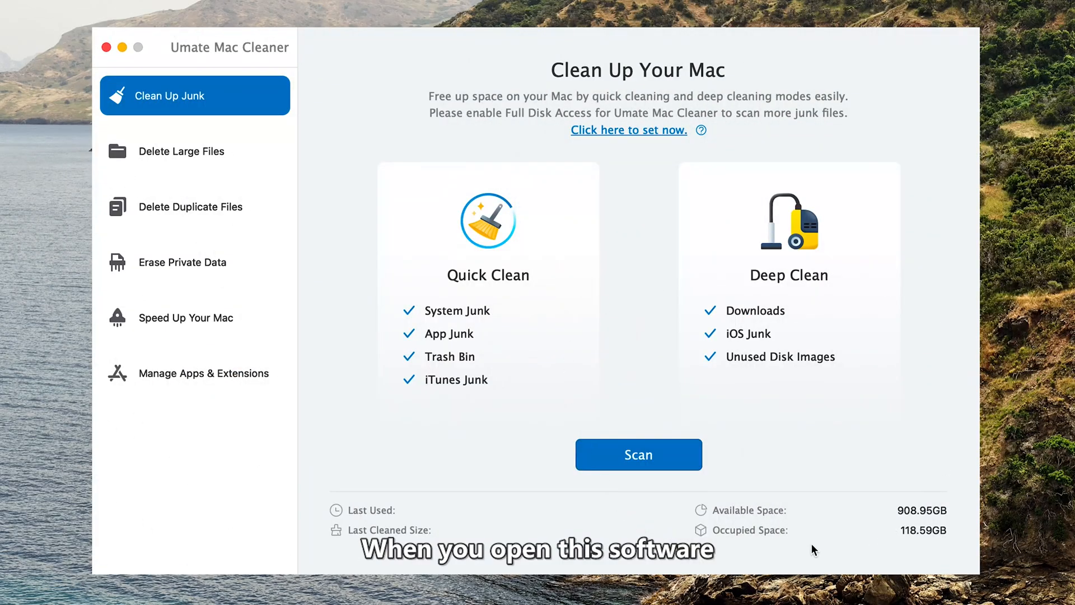
mouse_move(717, 523)
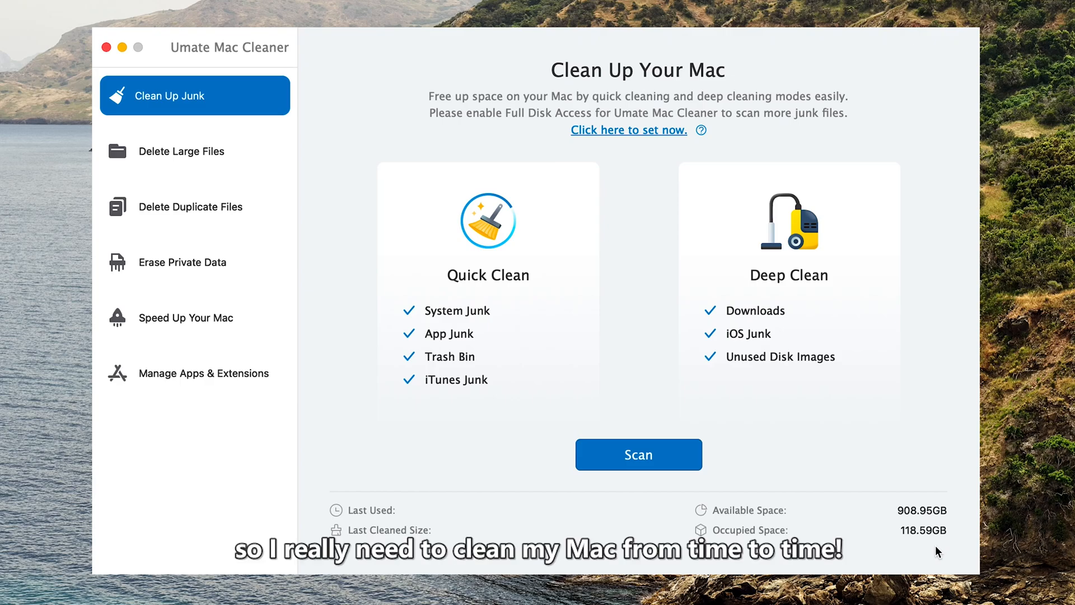
mouse_move(727, 450)
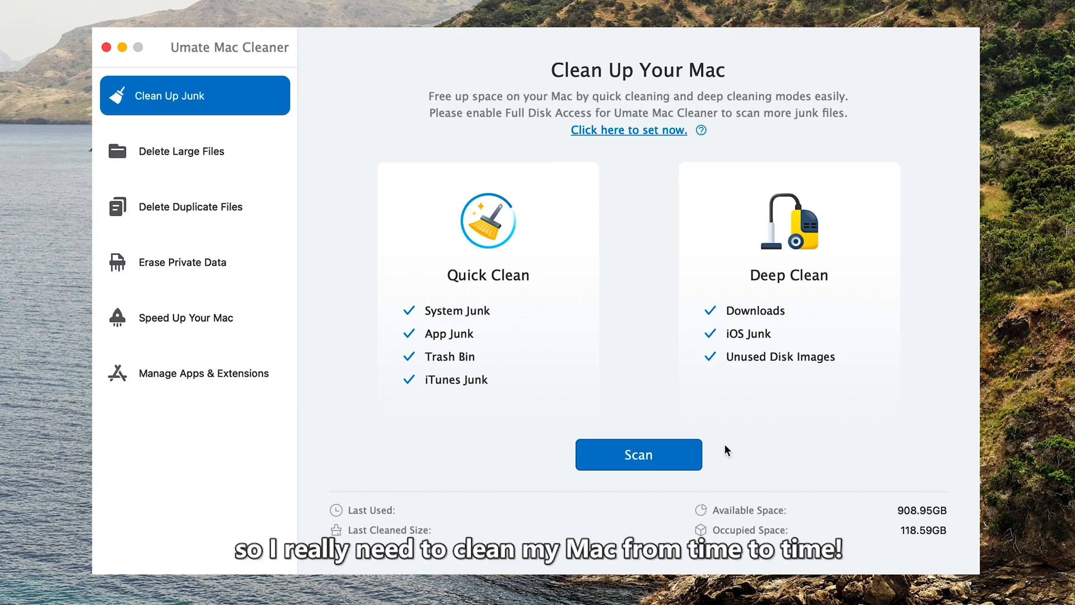
mouse_move(812, 534)
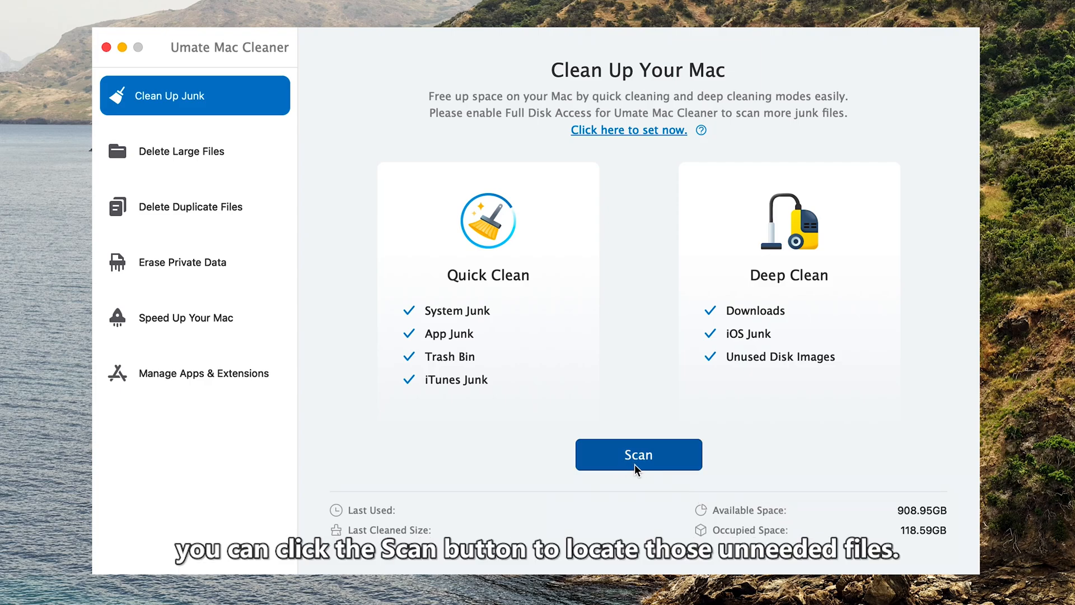
Step: Scan for junk and clean the 1.84 GB of System and App Junk
left_click(638, 455)
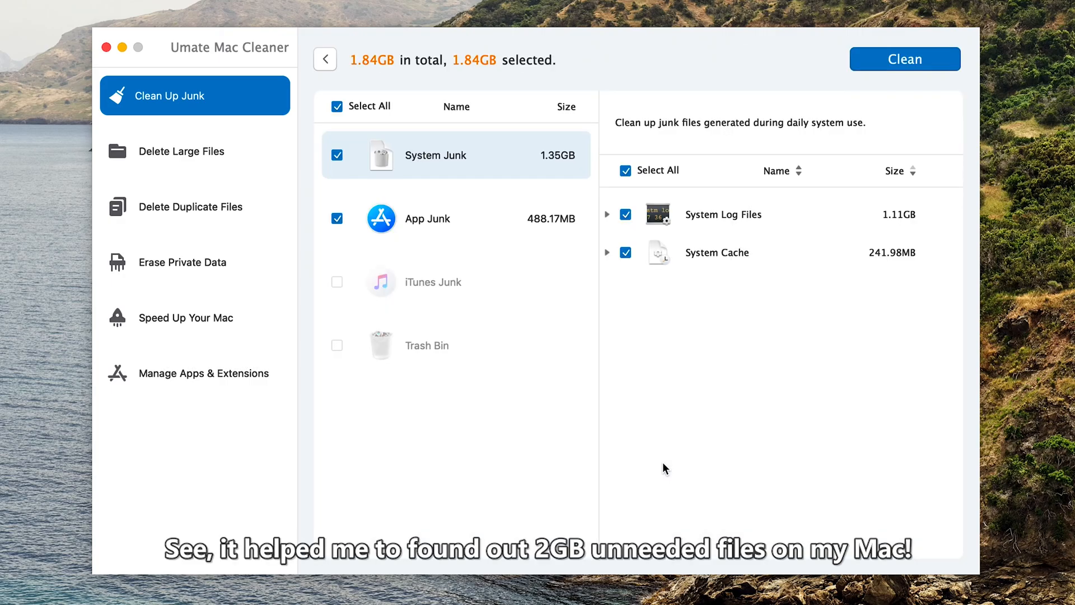
mouse_move(578, 133)
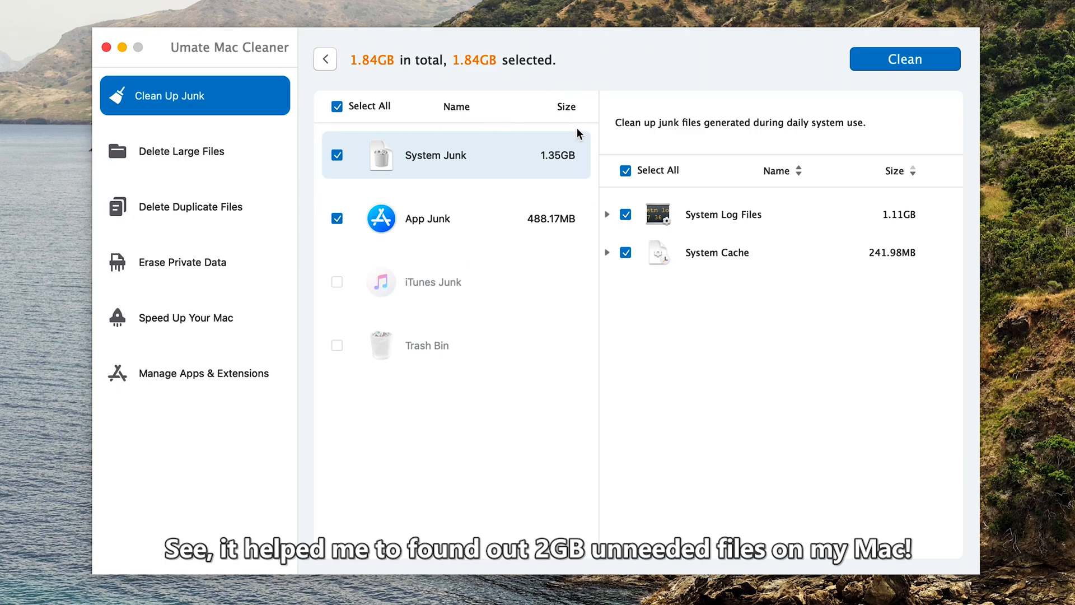
mouse_move(394, 106)
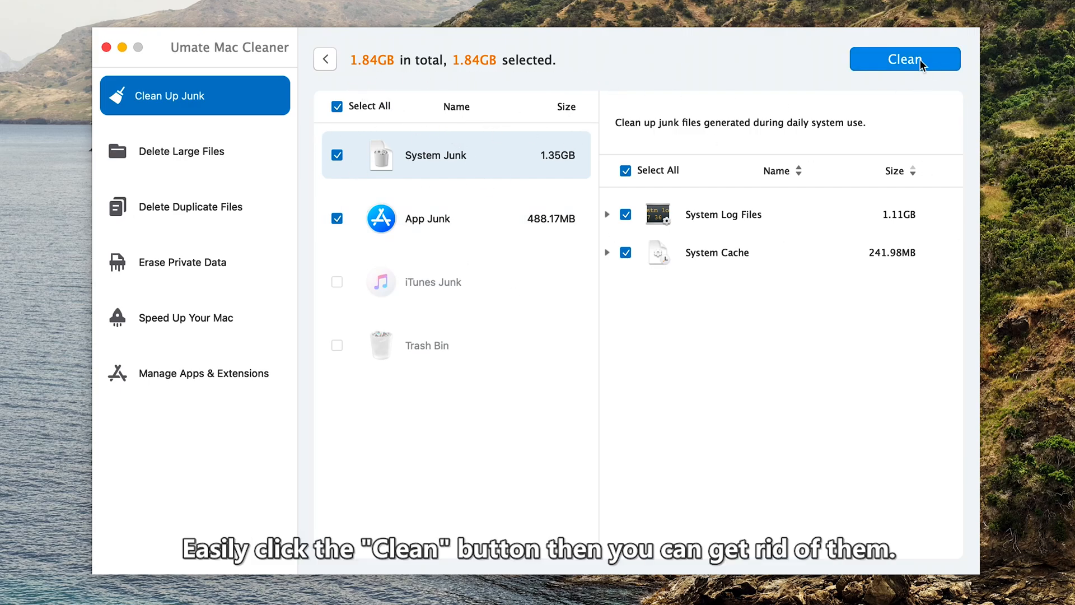
left_click(904, 58)
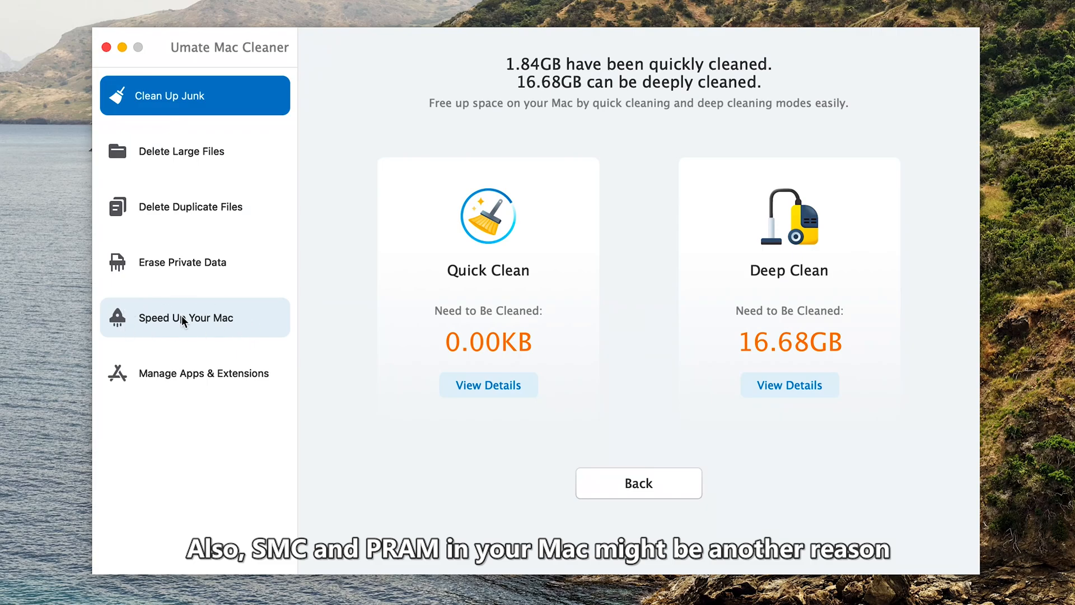
Step: Scan with Speed Up Your Mac and free RAM from Numbers, TV and the encoder service
left_click(195, 317)
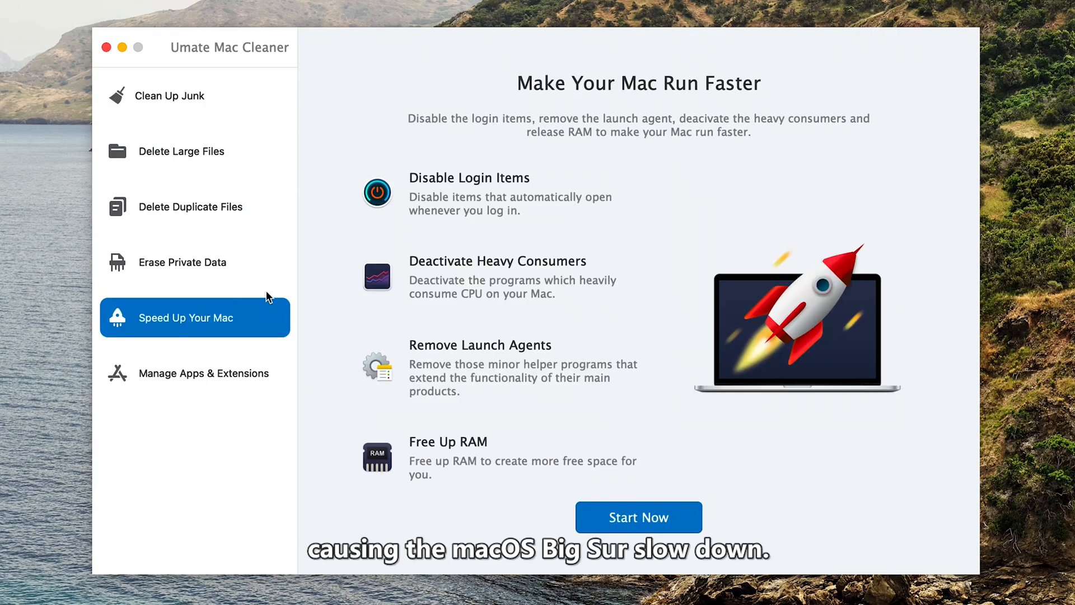
mouse_move(486, 202)
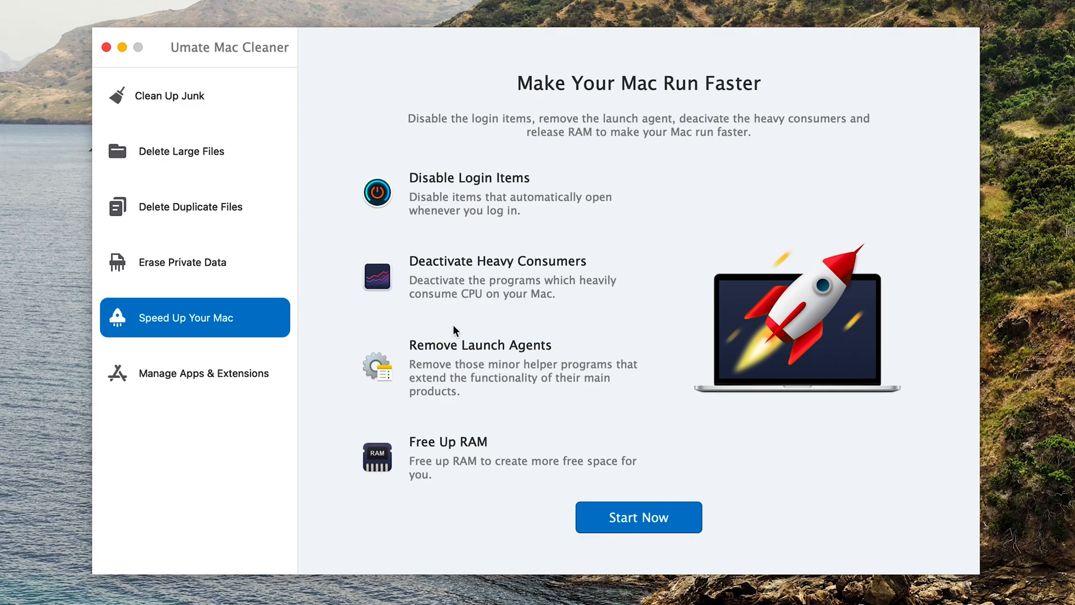
mouse_move(657, 480)
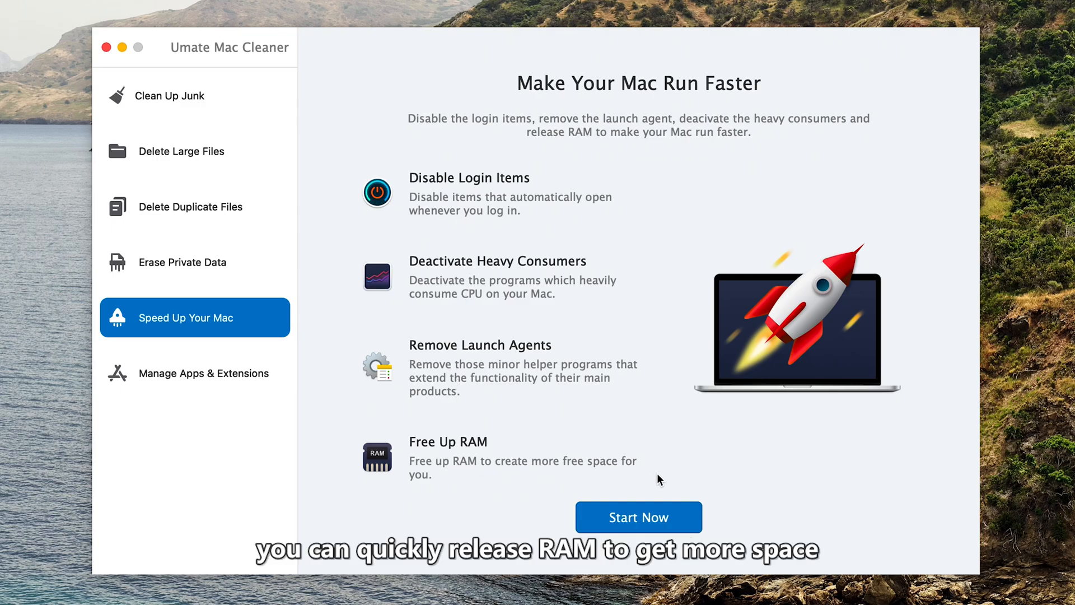
left_click(638, 517)
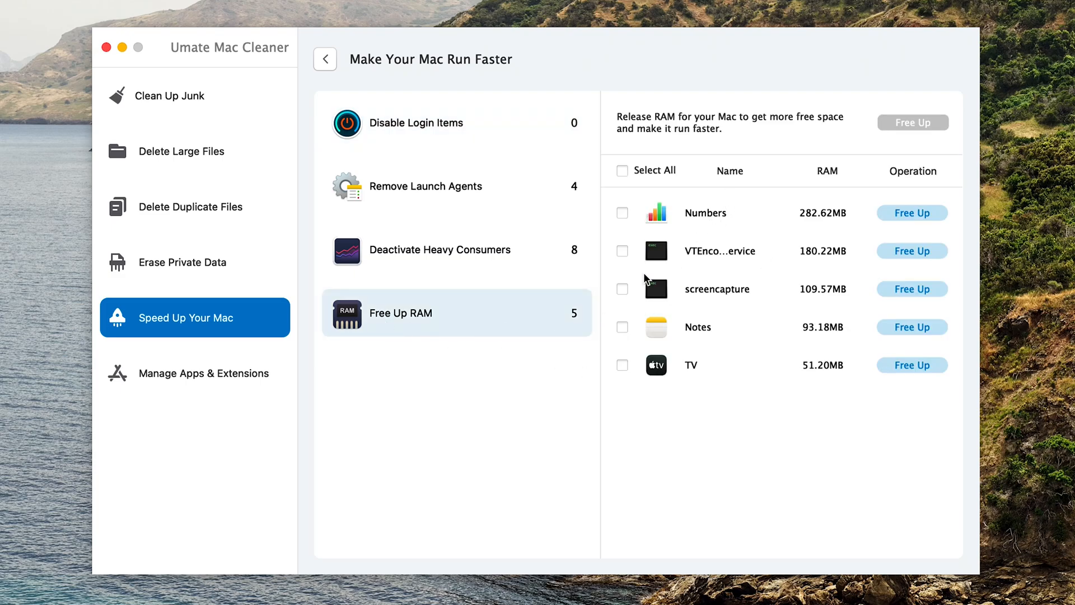
left_click(622, 170)
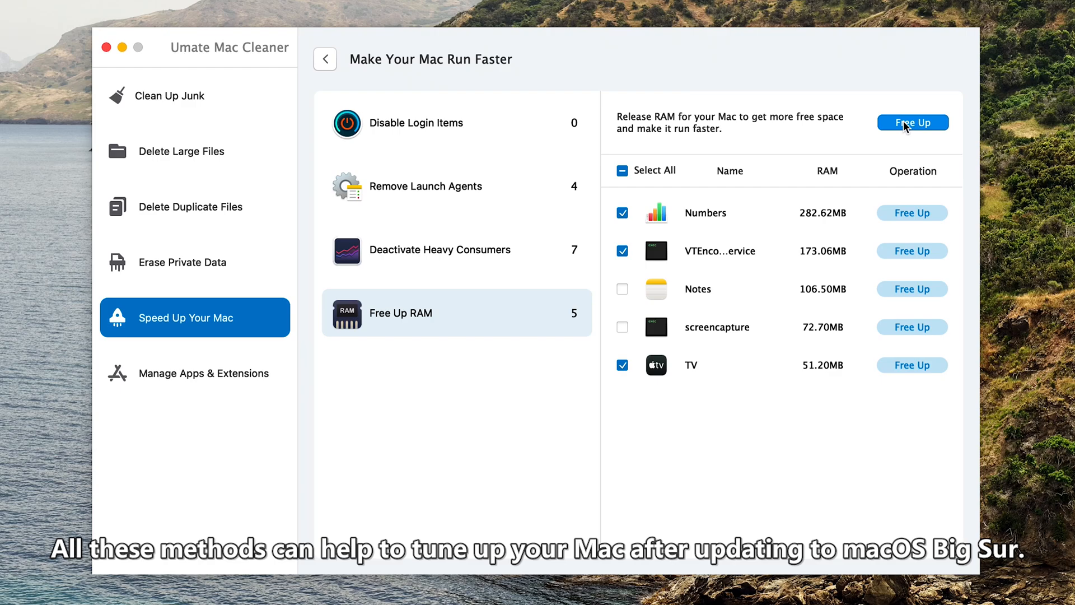
left_click(439, 246)
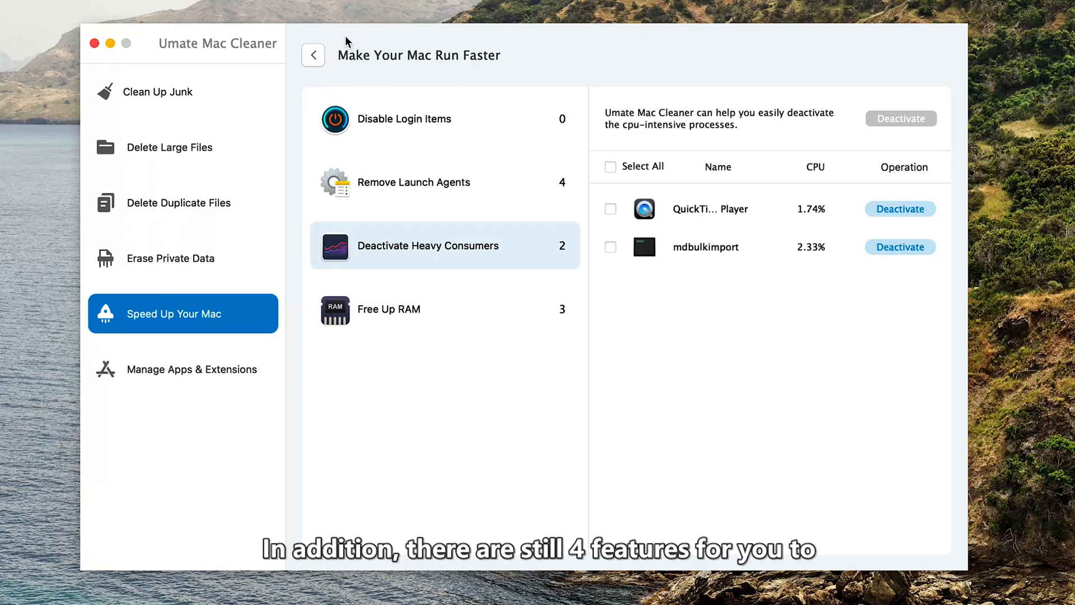
mouse_move(169, 147)
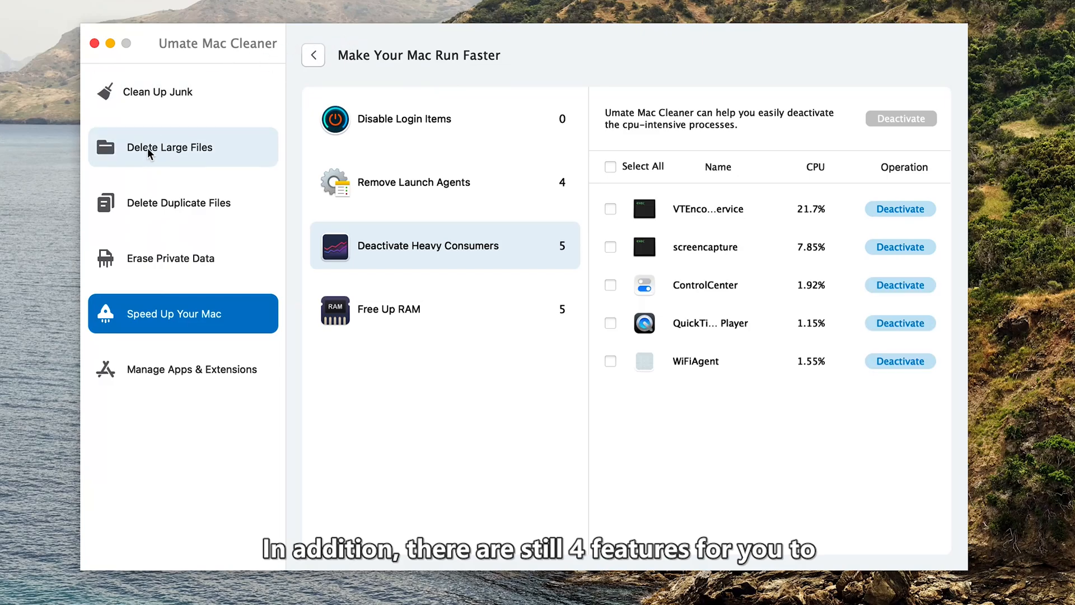
Step: Scan for large files (22.59 GB) and Documents duplicates (none), then list installed apps
left_click(170, 147)
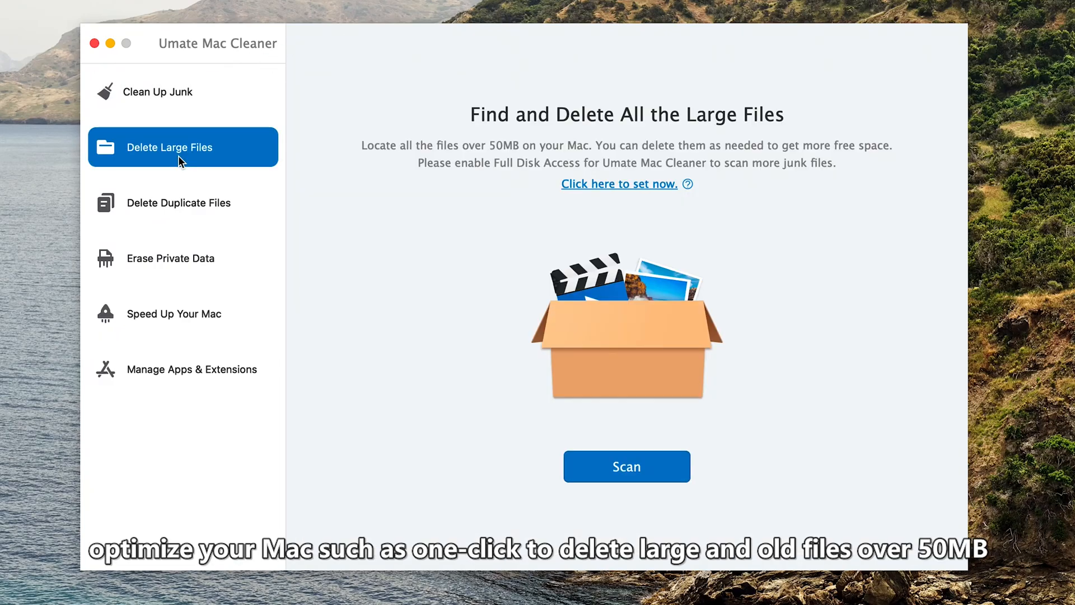
mouse_move(577, 156)
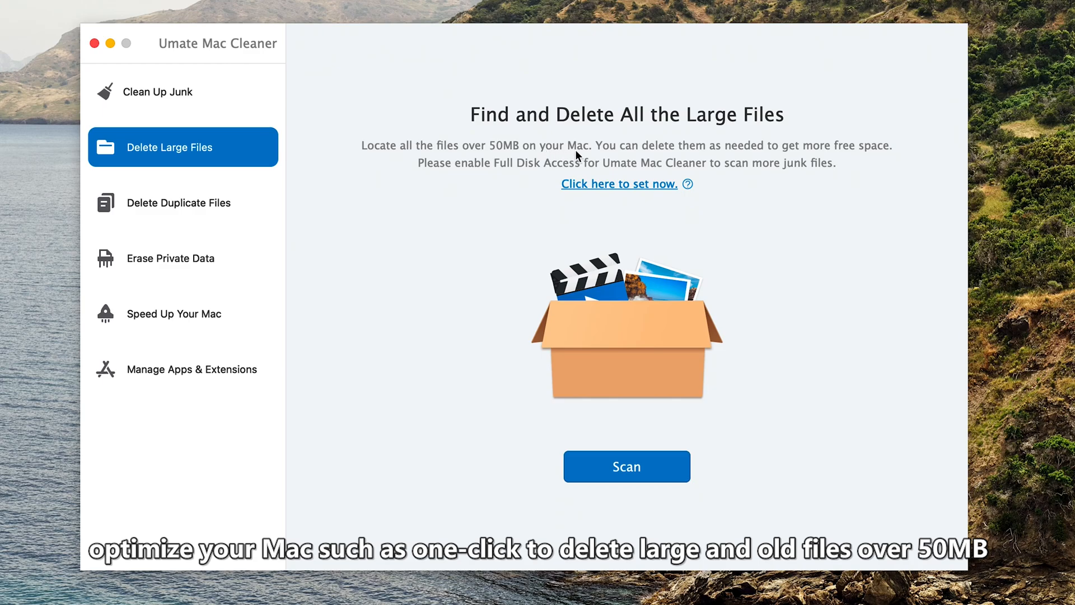
left_click(625, 467)
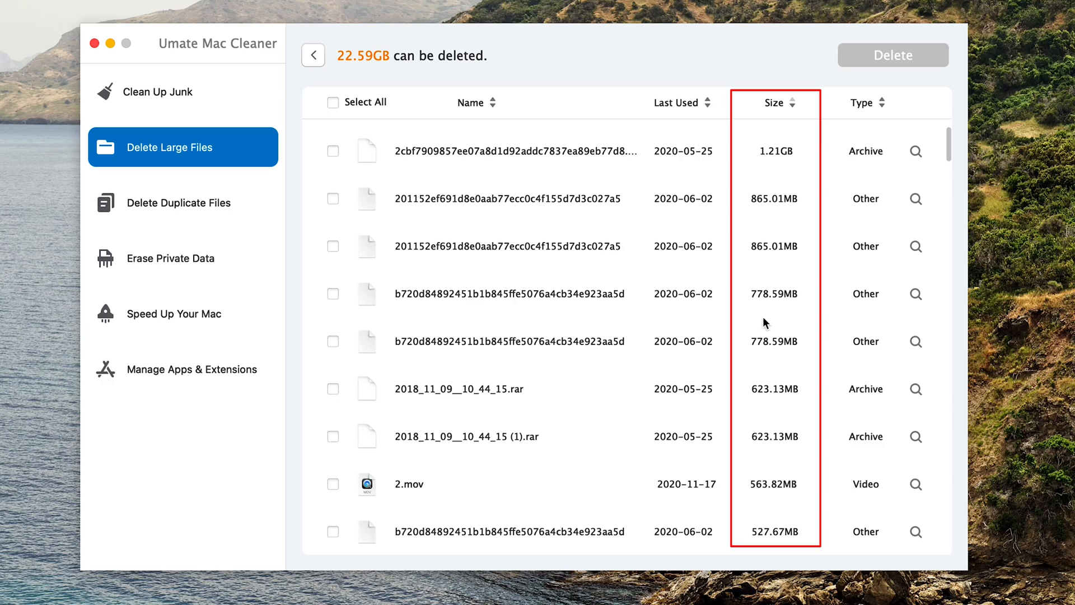
left_click(181, 202)
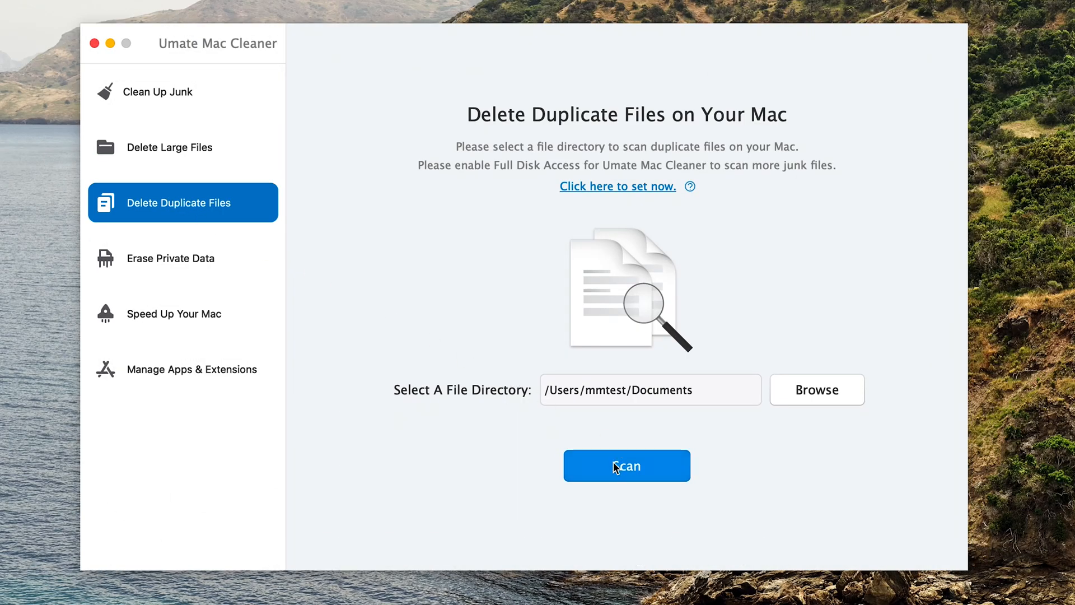
left_click(625, 465)
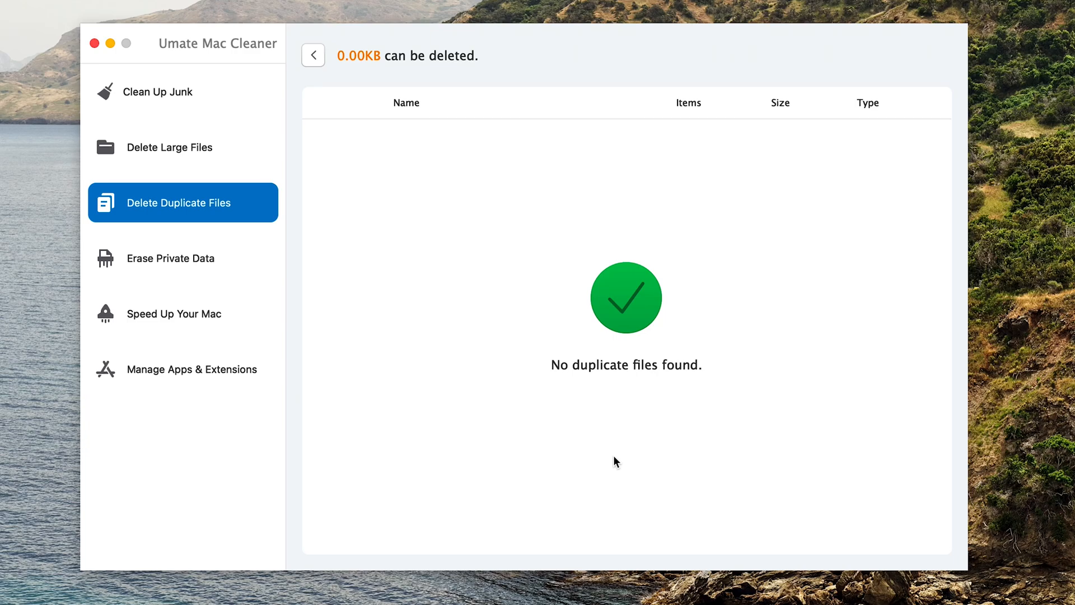
left_click(190, 369)
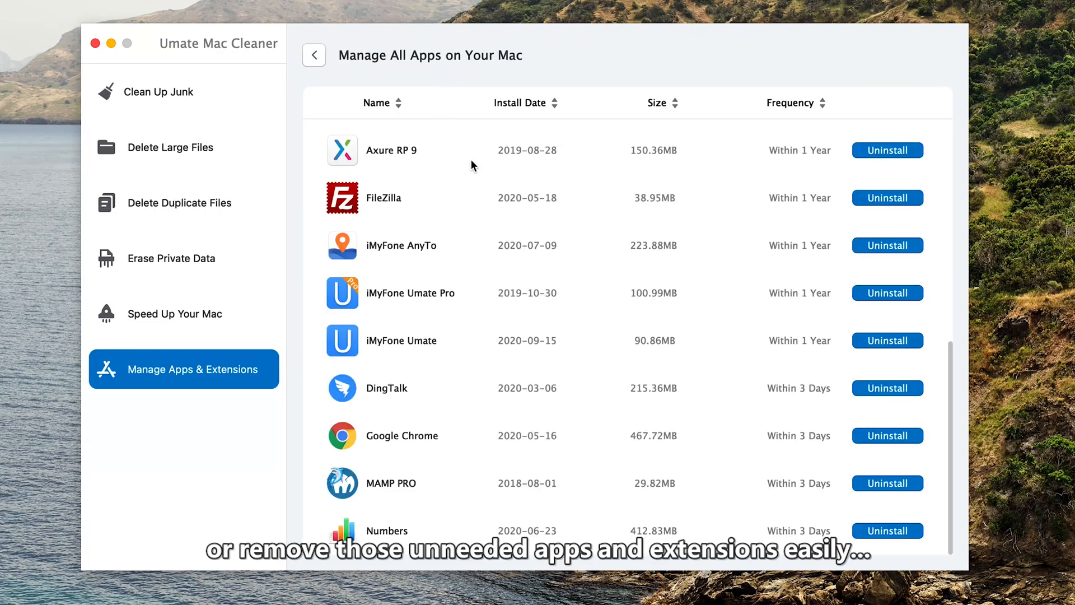
scroll("up", 3)
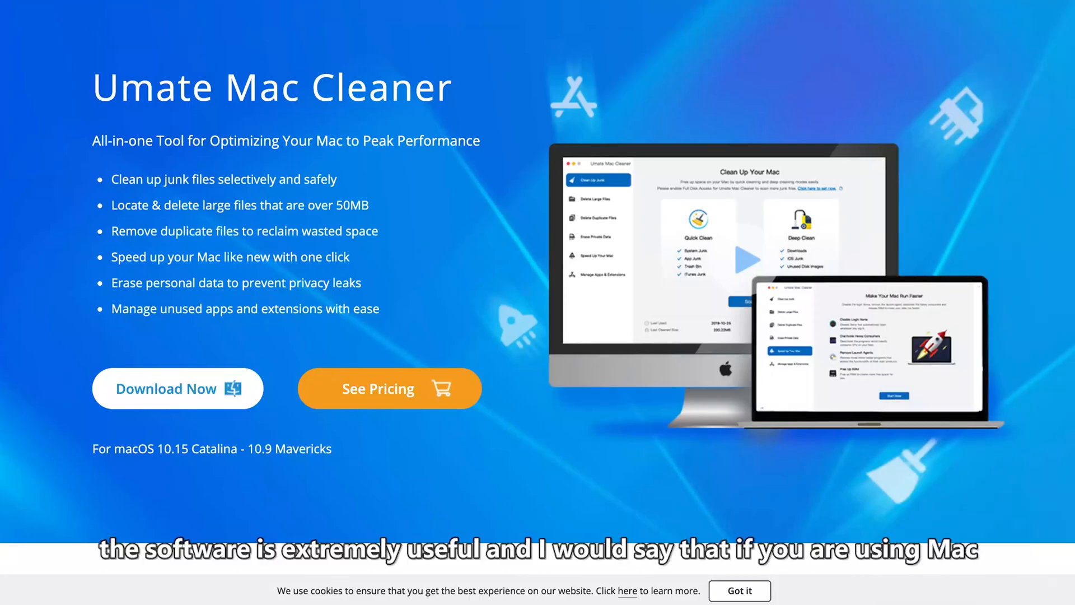
mouse_move(556, 458)
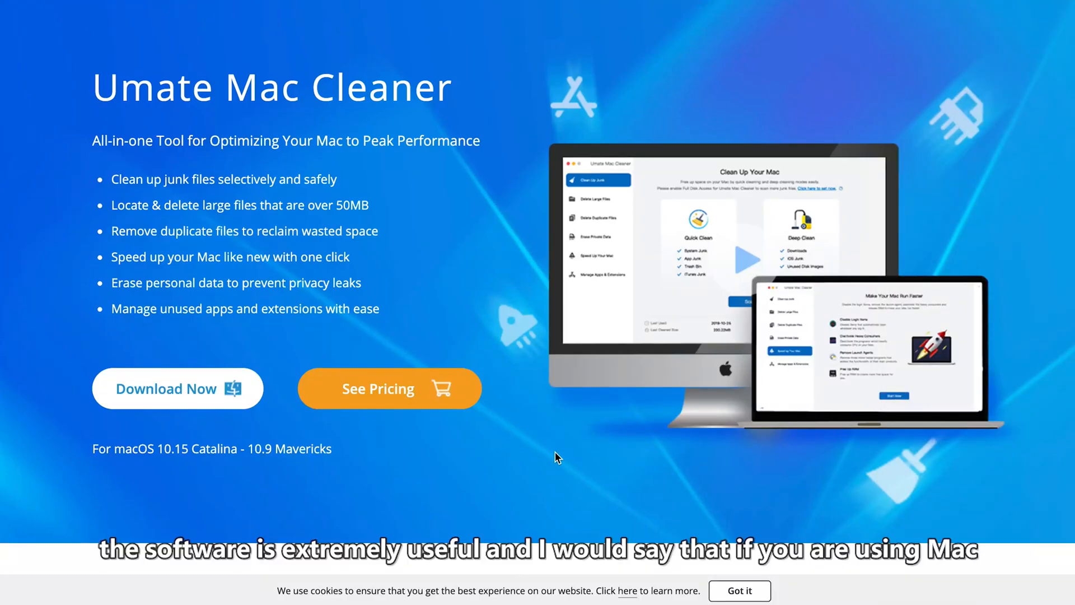
scroll("down", 3)
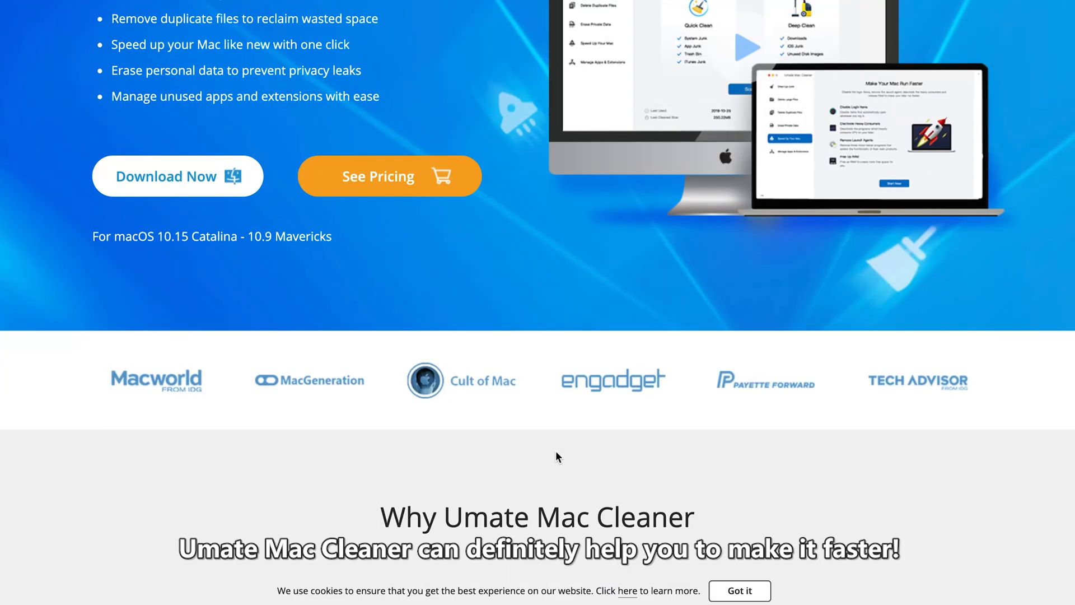
scroll("down", 3)
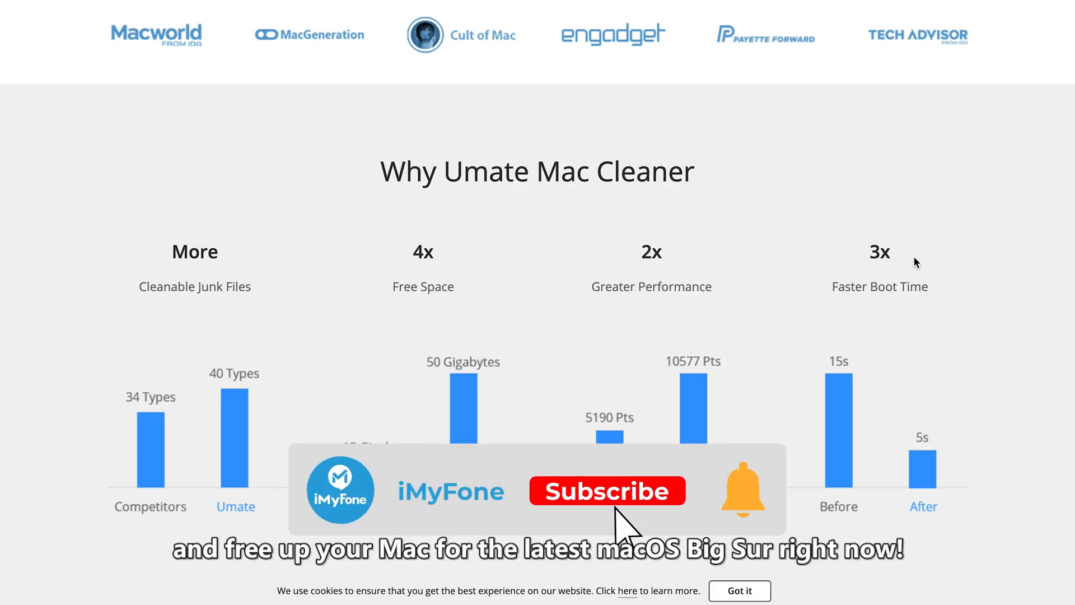
left_click(606, 490)
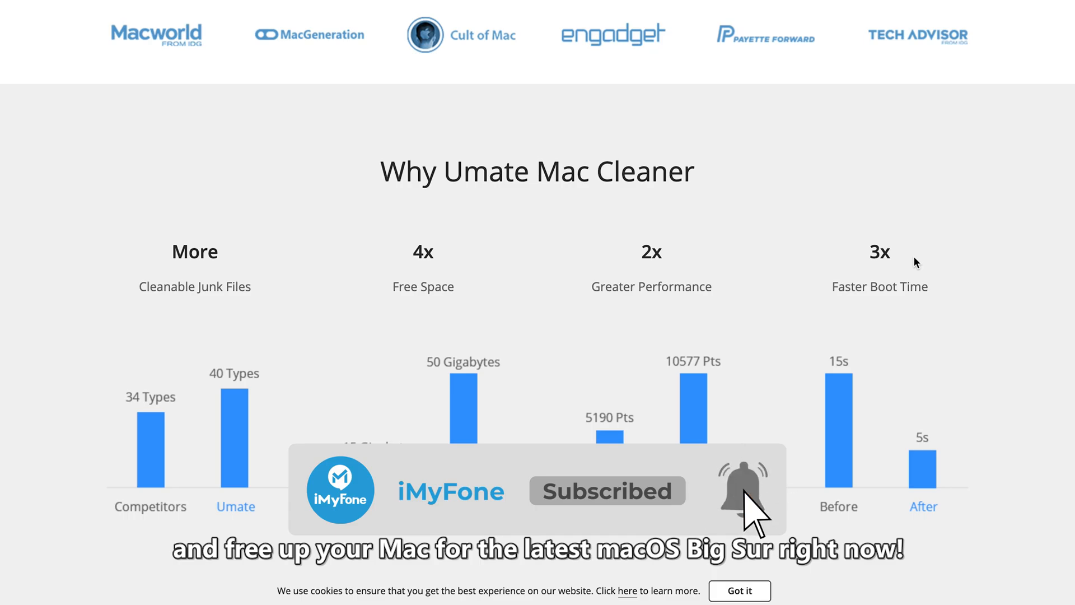